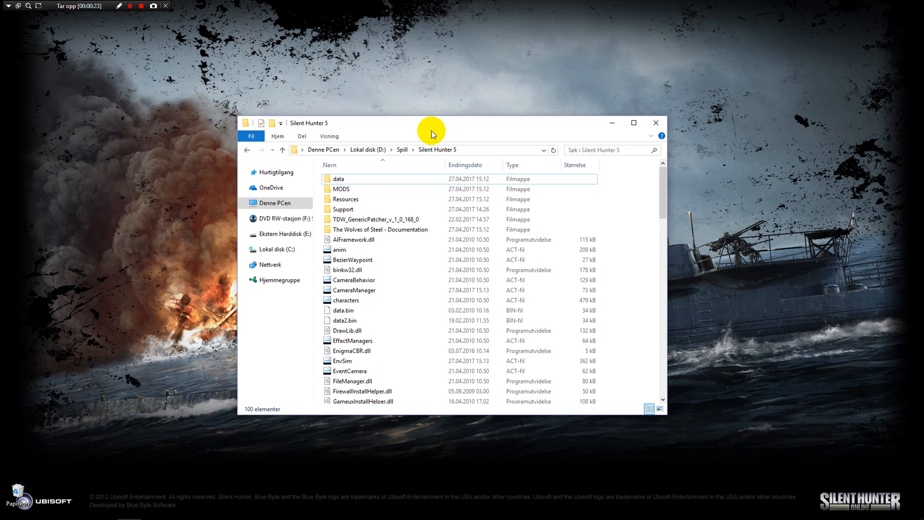
# - Launch GenericPatcher from the TDW_GenericPatcher_v_1_0_168_0 folder inside Silent Hunter 5
pyautogui.moveTo(430, 128); pyautogui.dragTo(423, 106)
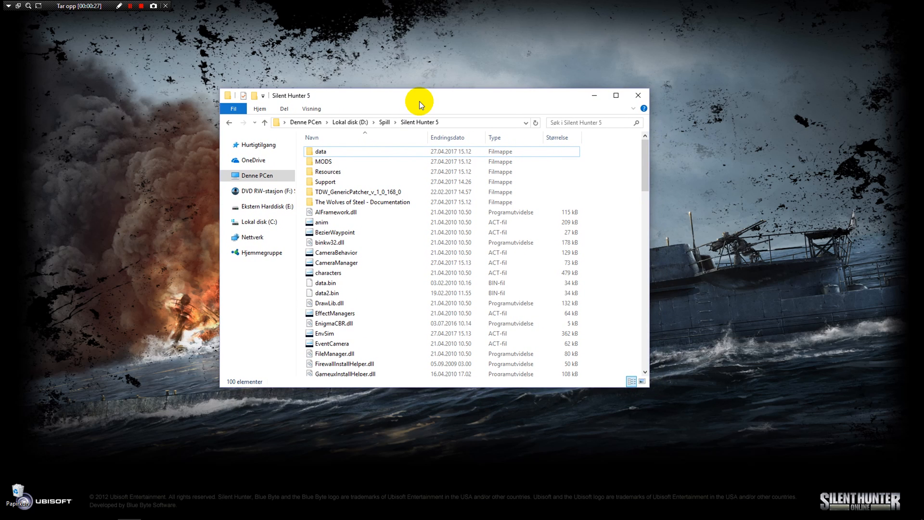
pyautogui.moveTo(418, 122)
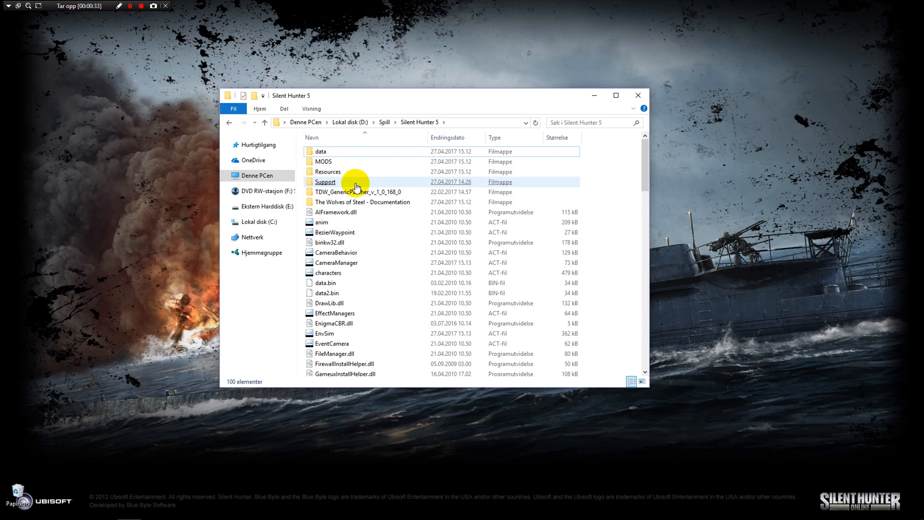
pyautogui.click(356, 192)
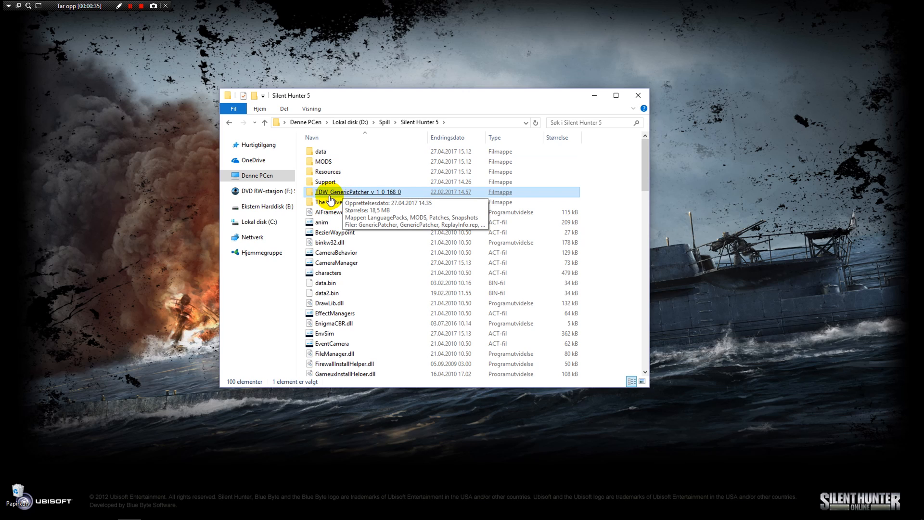
pyautogui.doubleClick(358, 192)
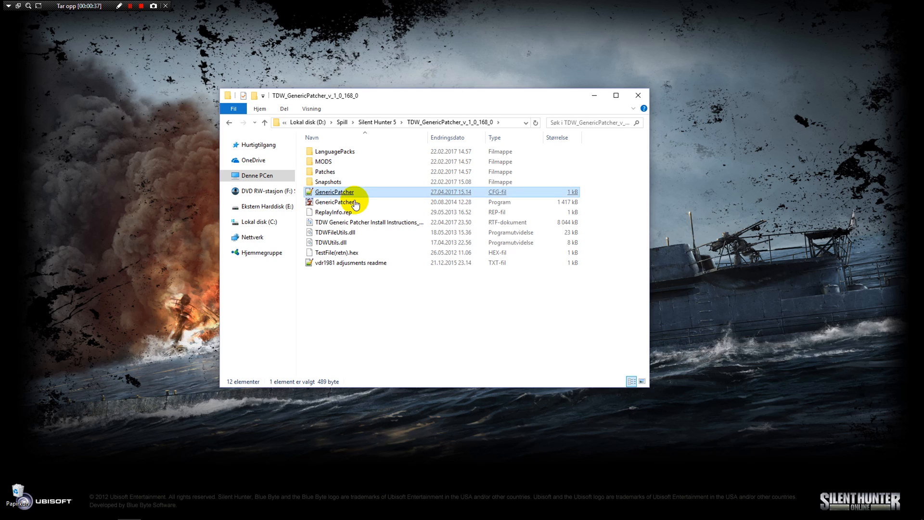
pyautogui.click(334, 202)
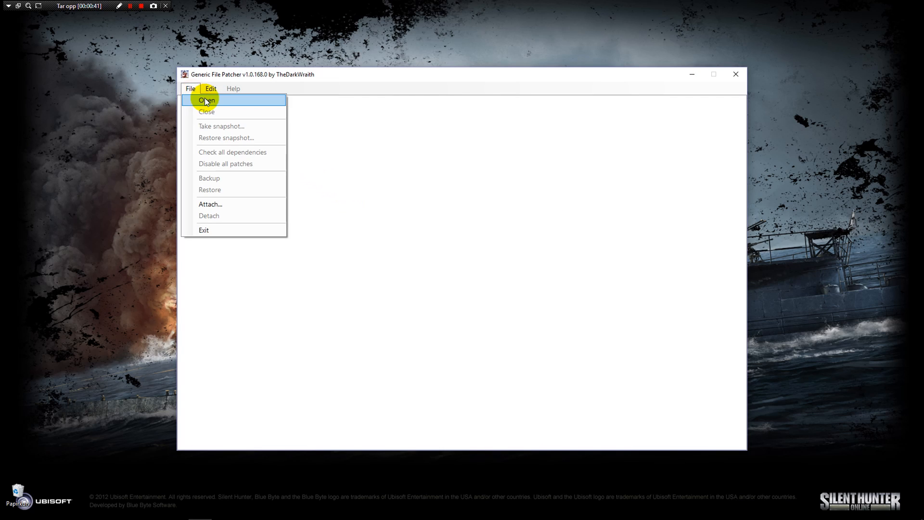
# - Load the SH5 patch files, accepting the stored paths for the kernel and SHSound patches
pyautogui.click(206, 99)
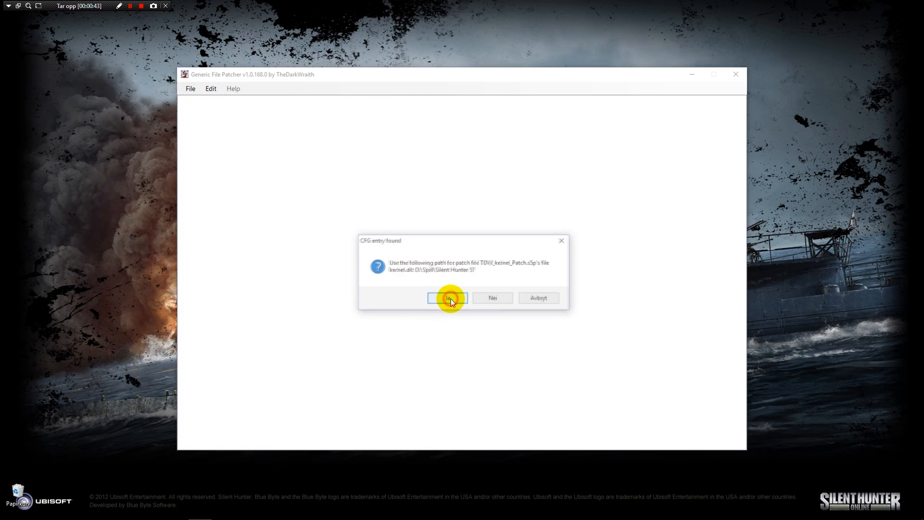
pyautogui.click(446, 297)
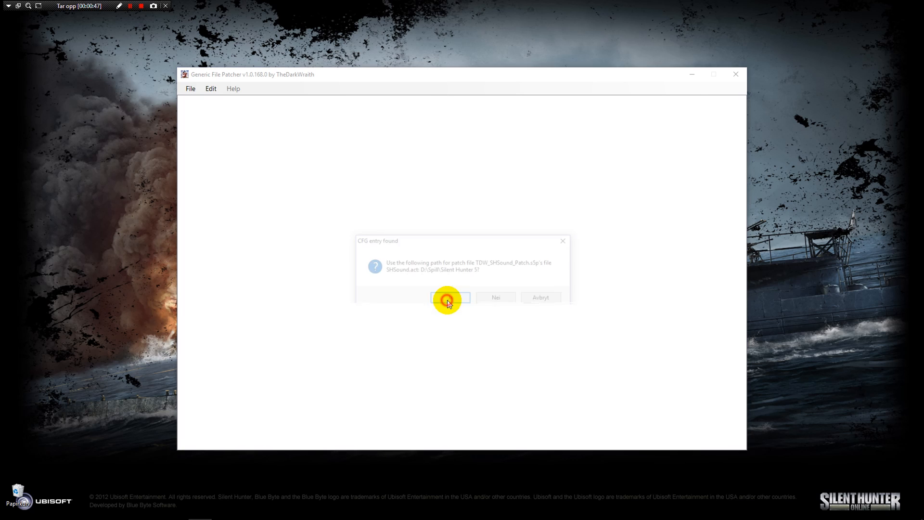
pyautogui.click(449, 297)
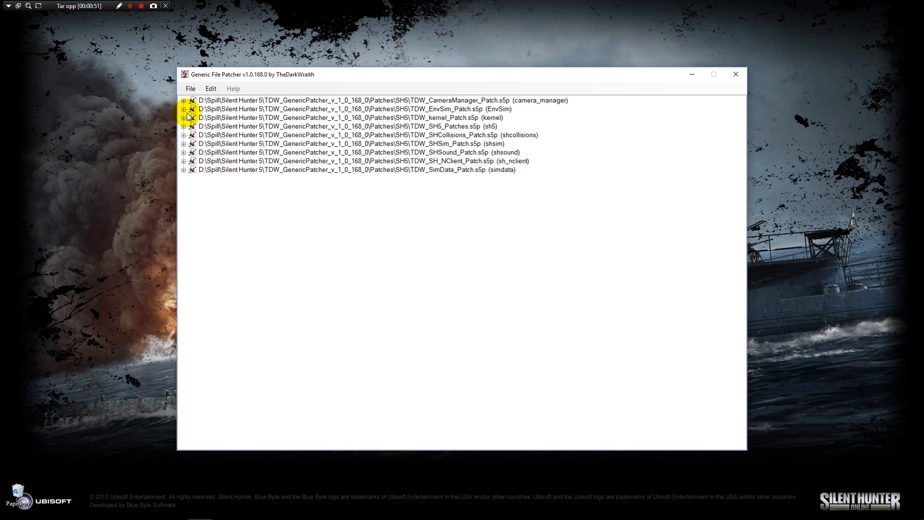
# - Expand TDW_SH5_Patches and list the individual changes of the Map colors patch
pyautogui.click(183, 109)
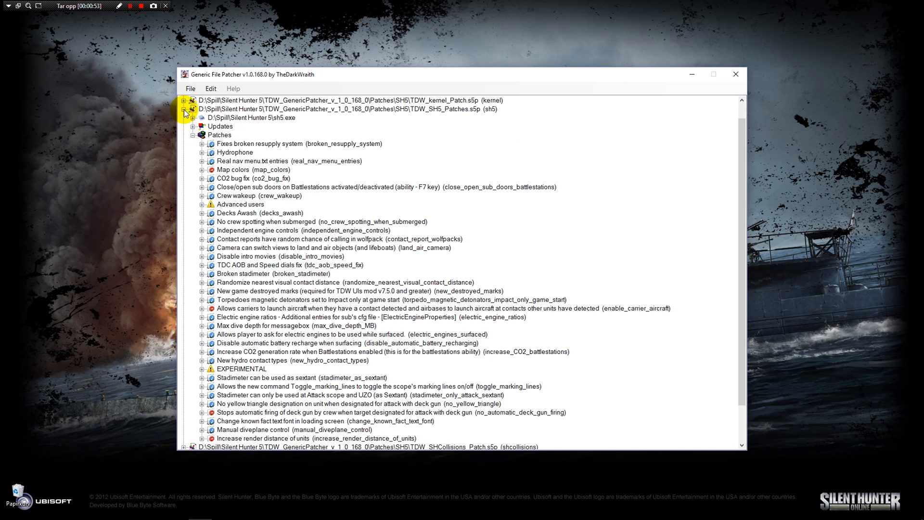
pyautogui.click(184, 109)
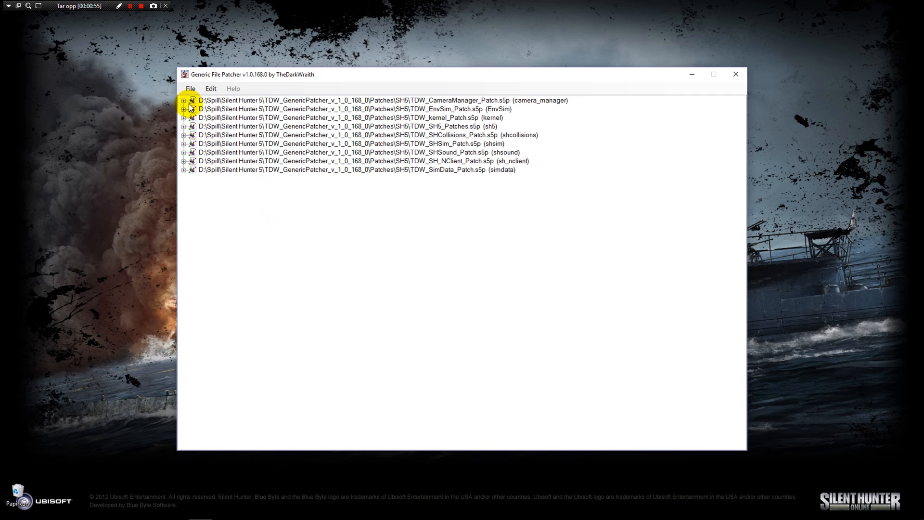
pyautogui.click(184, 109)
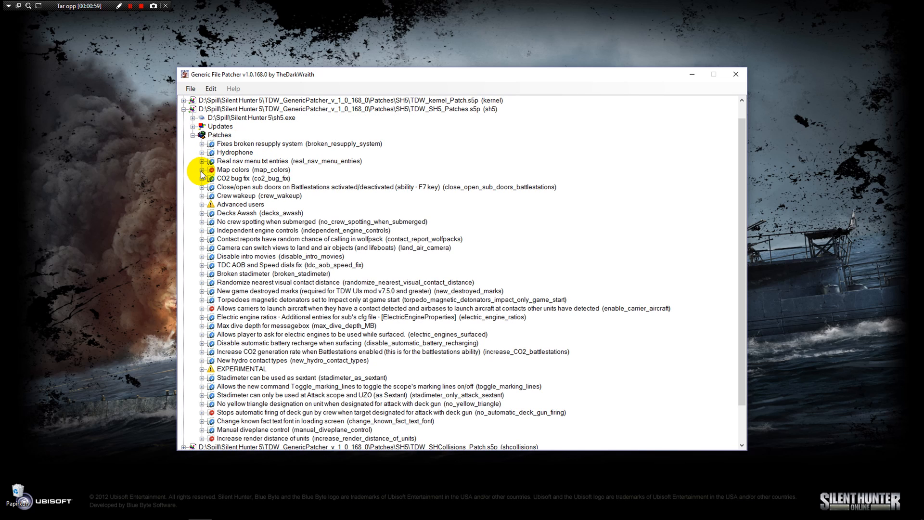
pyautogui.click(202, 169)
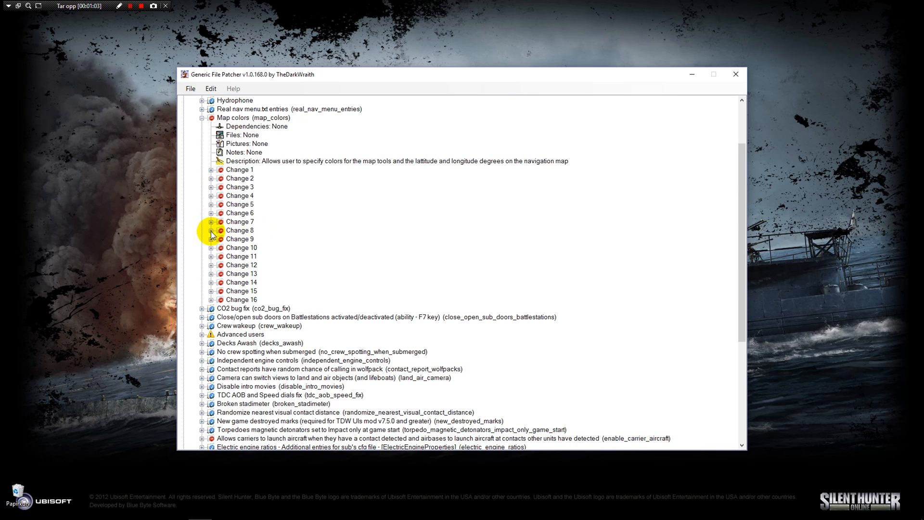
# - Expand Changes 7 to 15 to show the marks, ruler, compass and protractor colour details
pyautogui.click(211, 221)
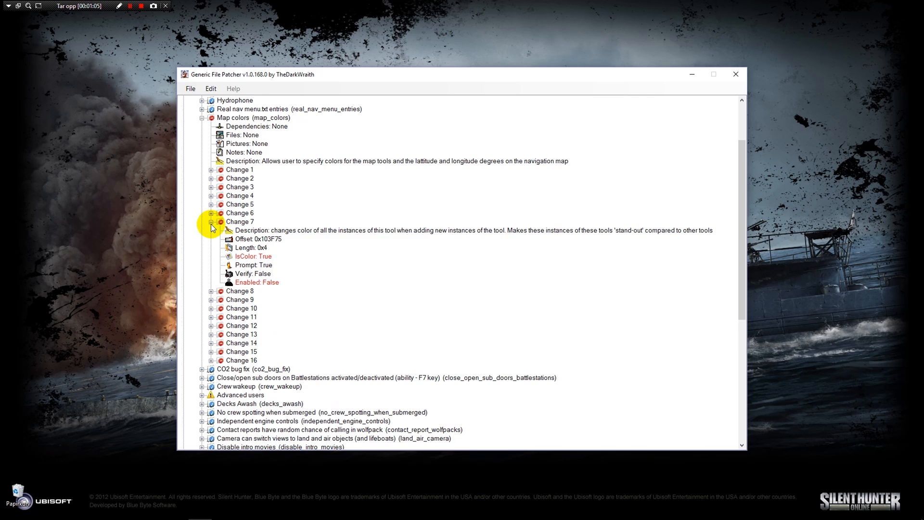
pyautogui.click(211, 230)
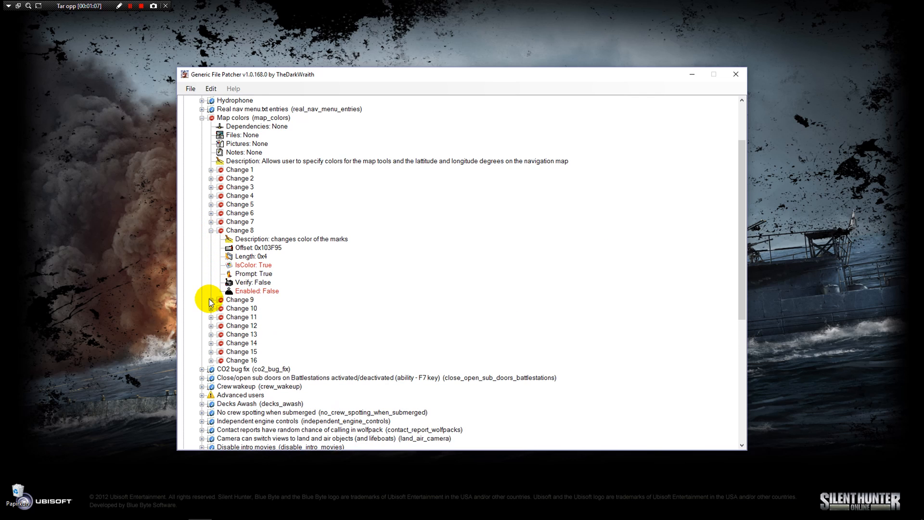
pyautogui.click(211, 300)
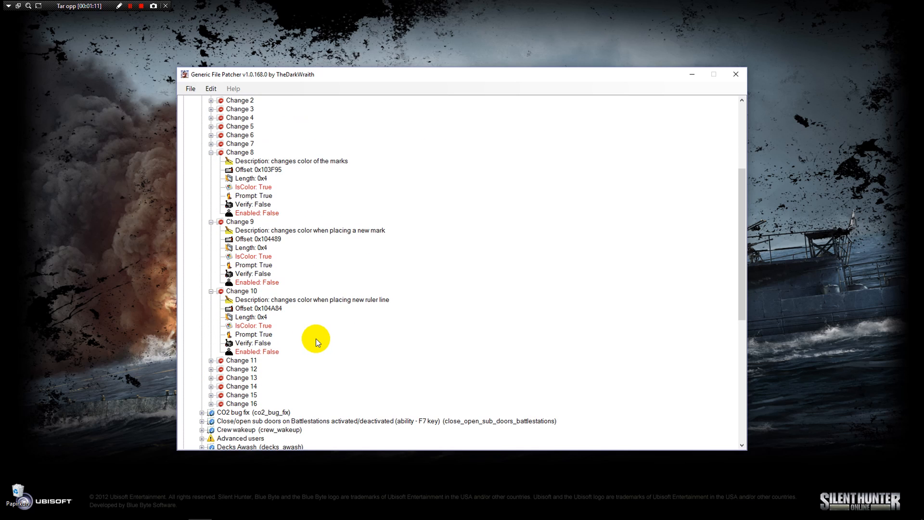
pyautogui.scroll(-3)
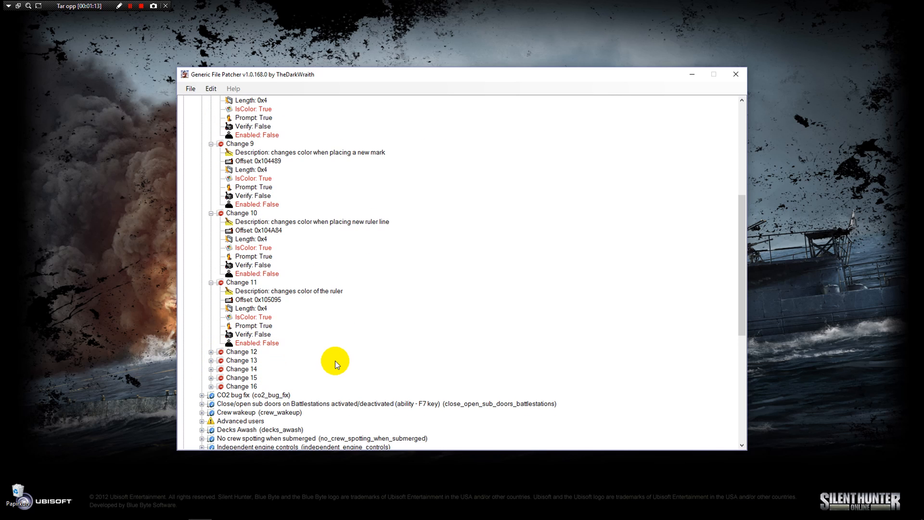
pyautogui.click(211, 351)
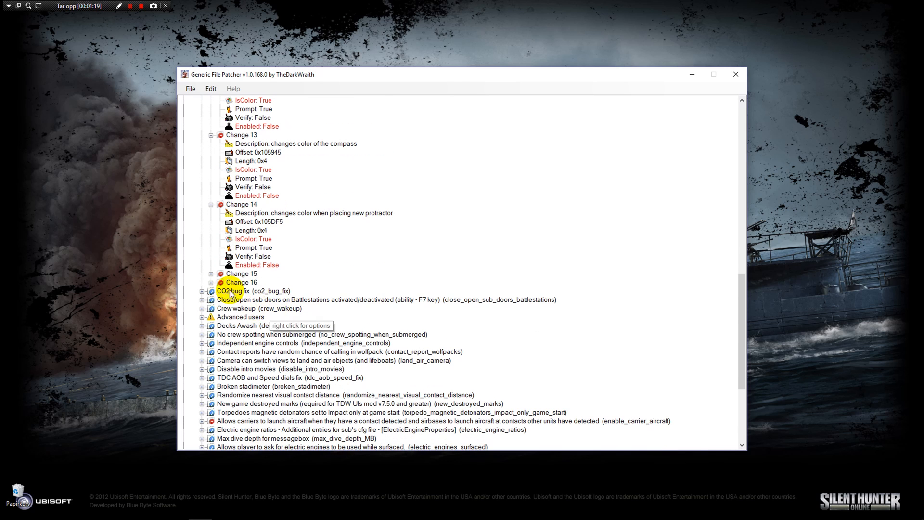
pyautogui.click(211, 272)
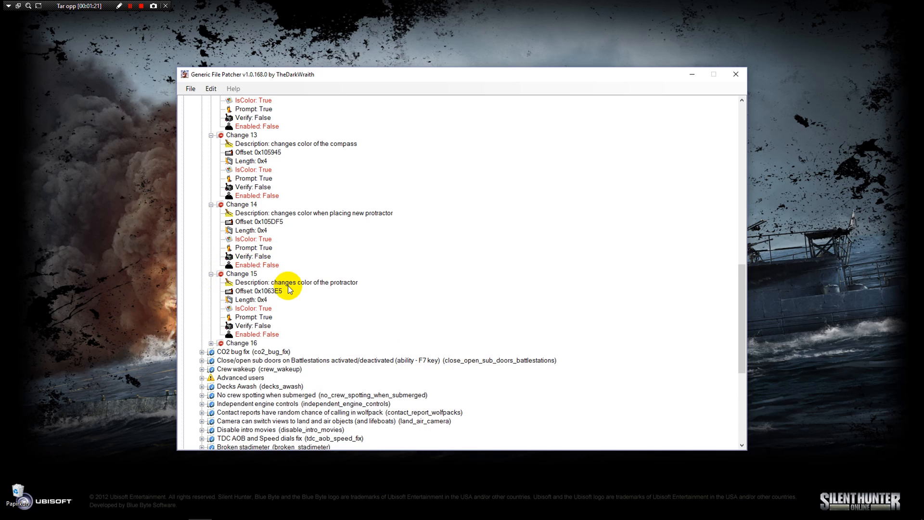
pyautogui.click(212, 343)
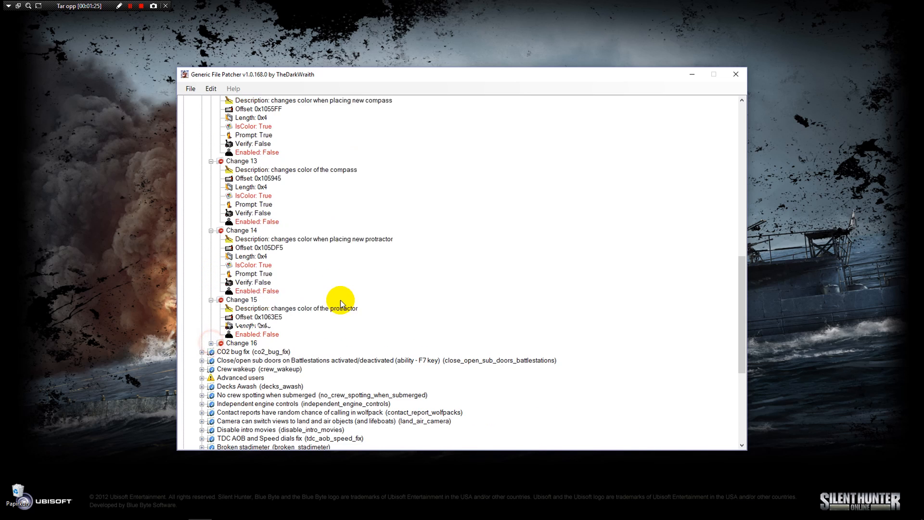
pyautogui.scroll(3)
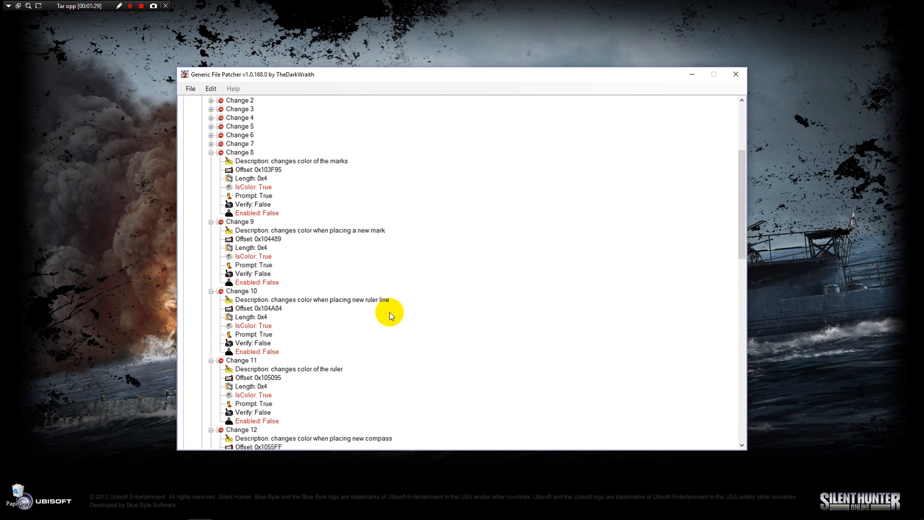
pyautogui.moveTo(316, 245)
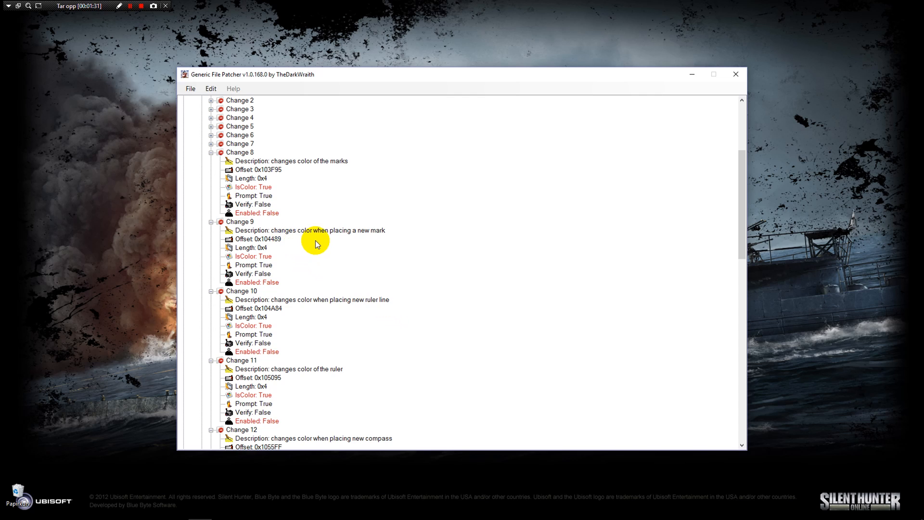
# - Set Change 9, the new-mark colour, to dark red, enable it and collapse it
pyautogui.click(253, 256)
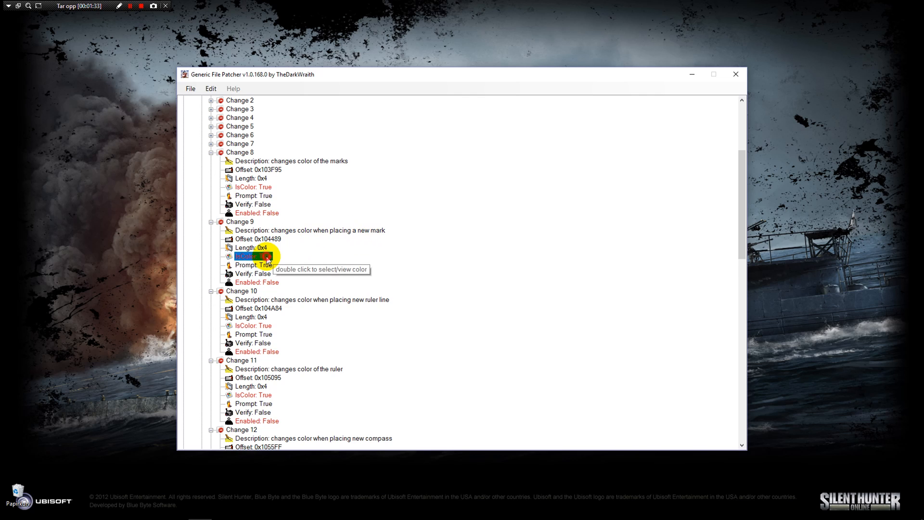
pyautogui.doubleClick(253, 256)
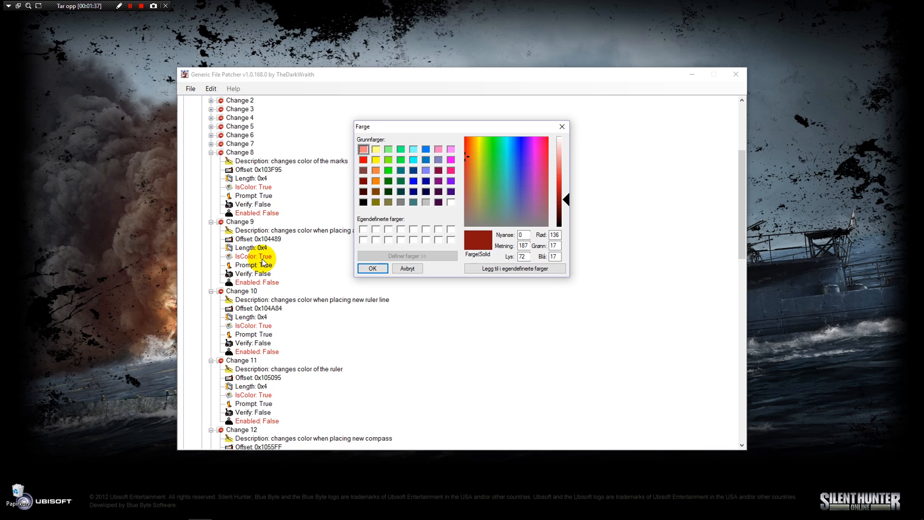
pyautogui.click(452, 202)
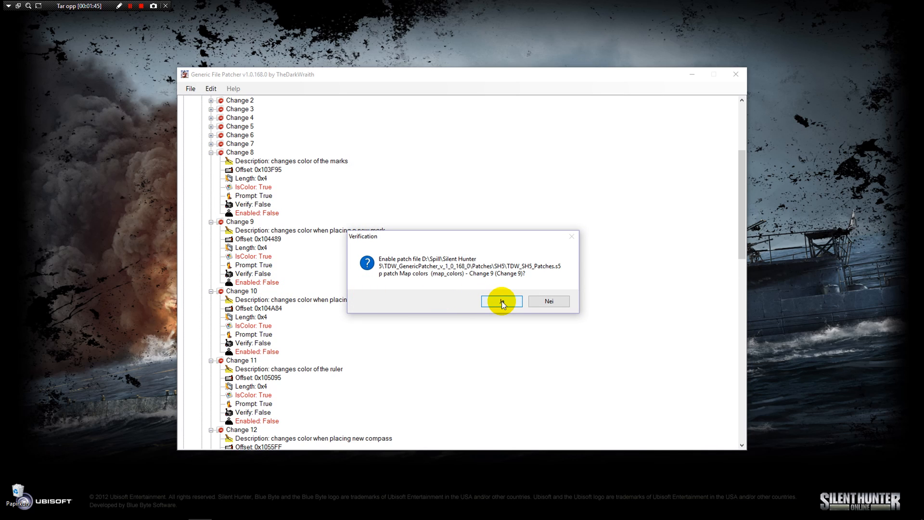
pyautogui.click(500, 302)
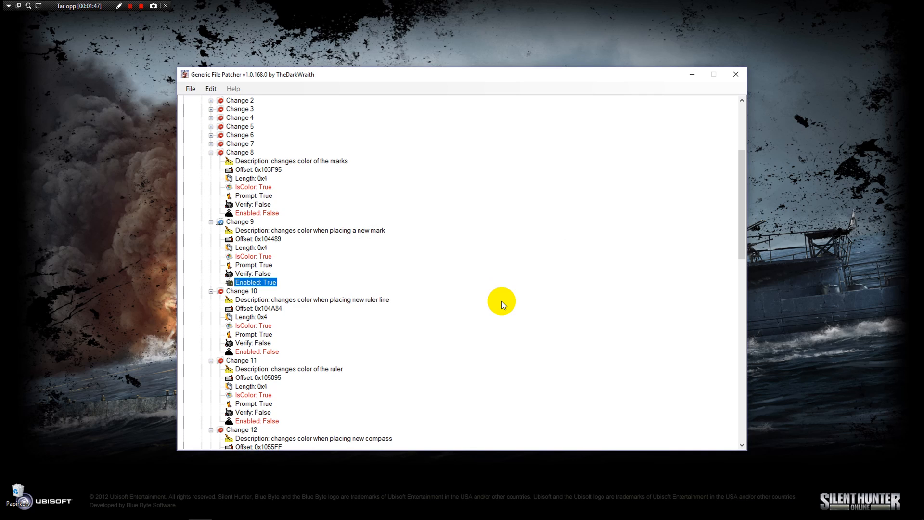
pyautogui.moveTo(247, 264)
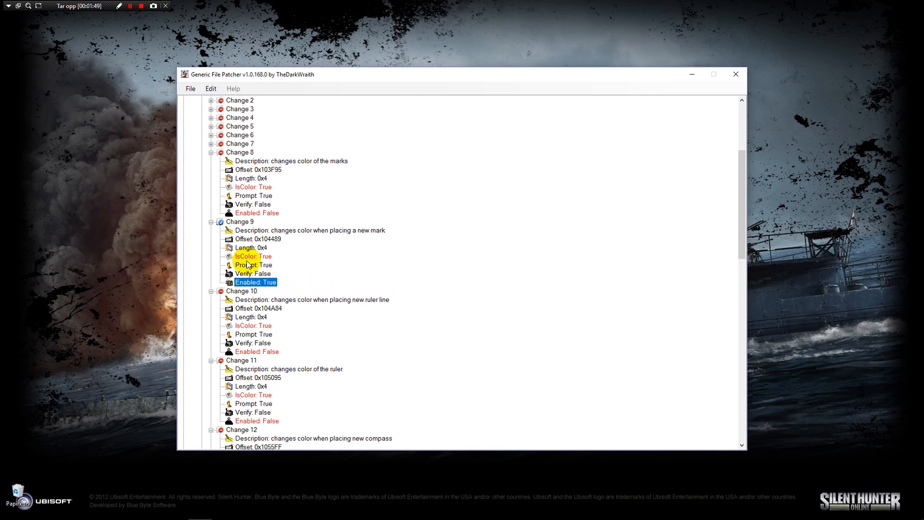
pyautogui.moveTo(270, 288)
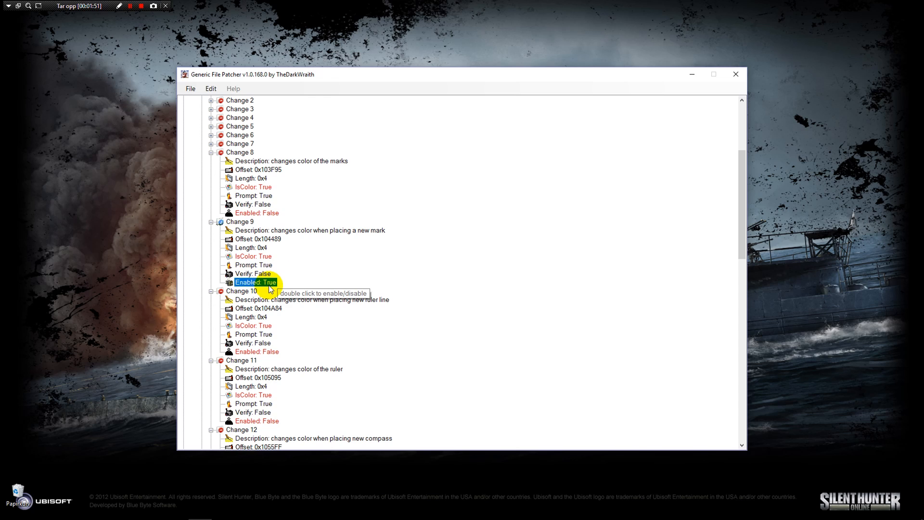
pyautogui.click(212, 221)
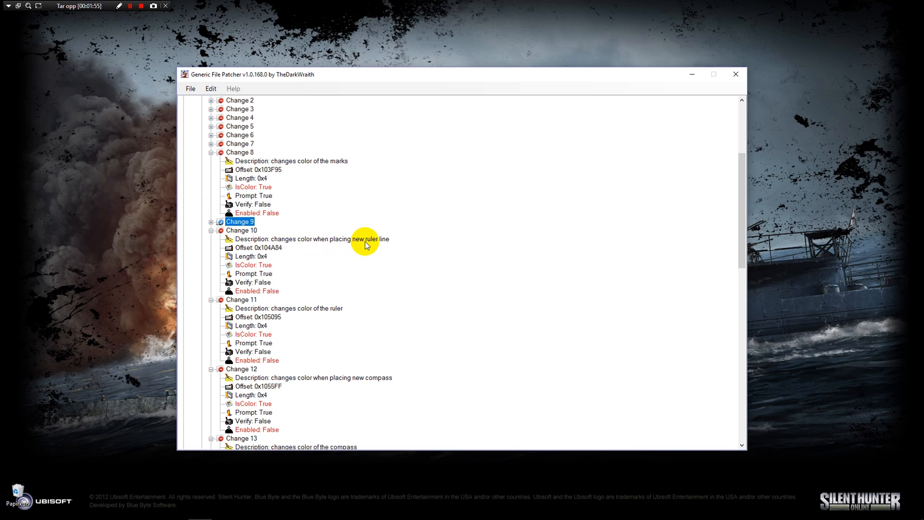
pyautogui.moveTo(253, 265)
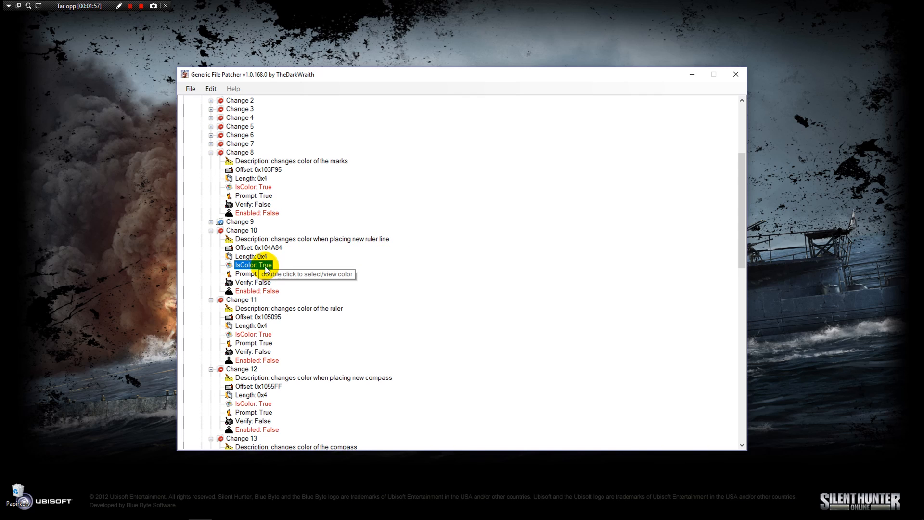
# - Set Change 10, the new ruler line colour, to white and enable it
pyautogui.doubleClick(253, 265)
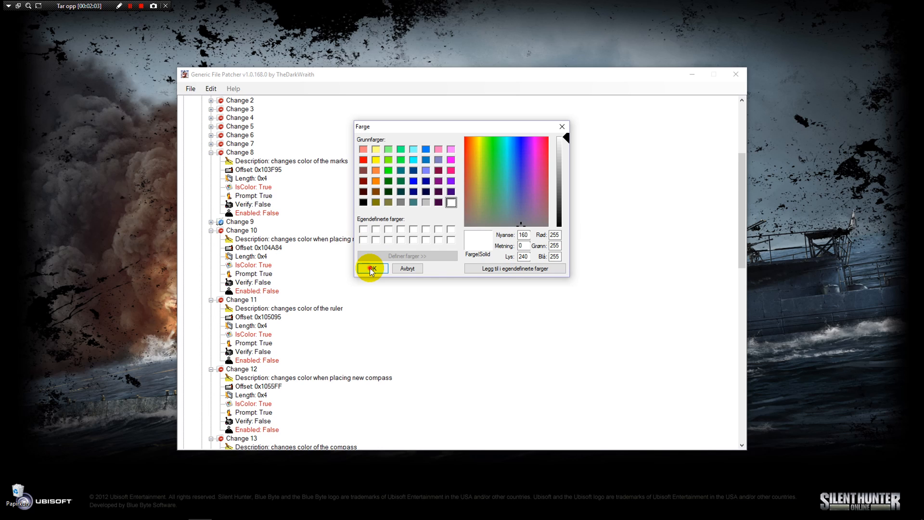
pyautogui.click(371, 269)
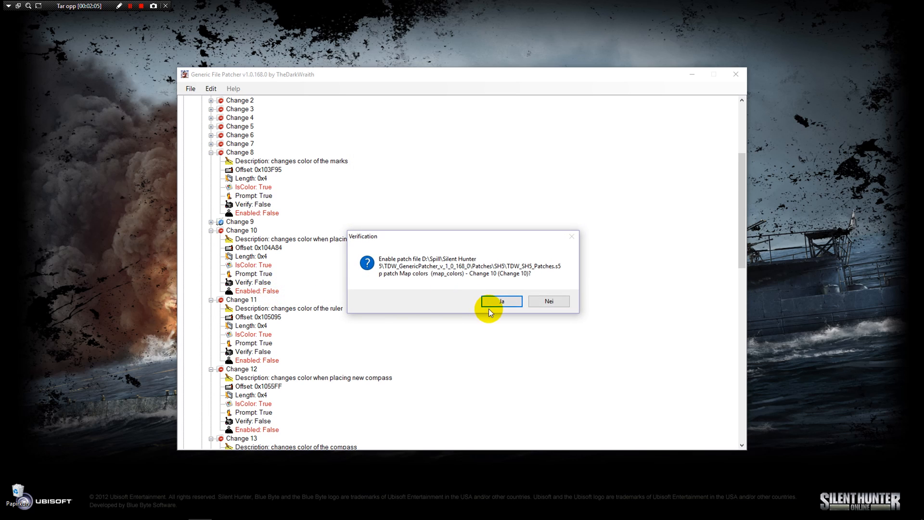
pyautogui.click(499, 302)
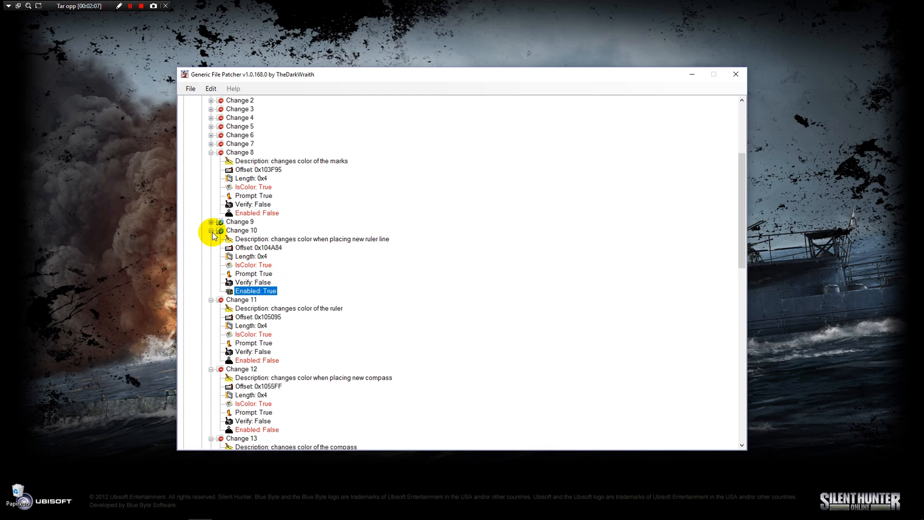
# - Collapse Change 10, then set Change 12, the new compass colour, to white and enable it
pyautogui.click(211, 230)
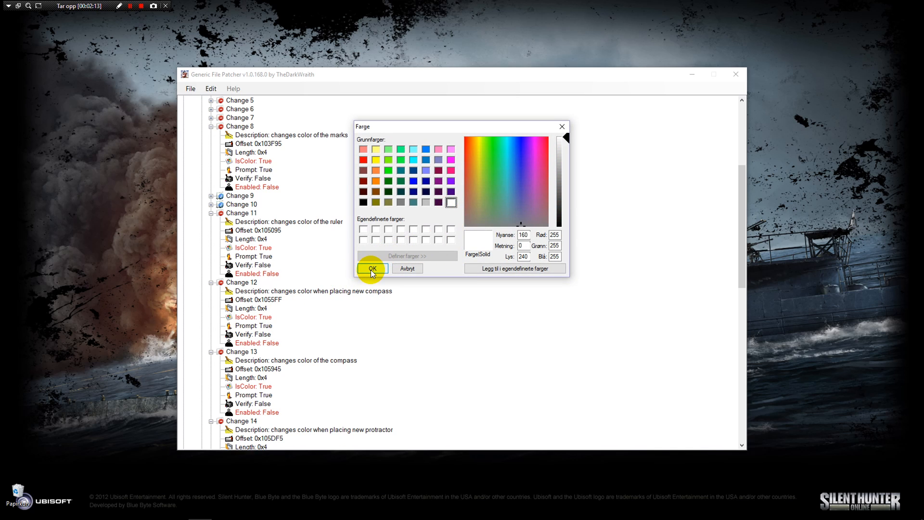
pyautogui.click(372, 268)
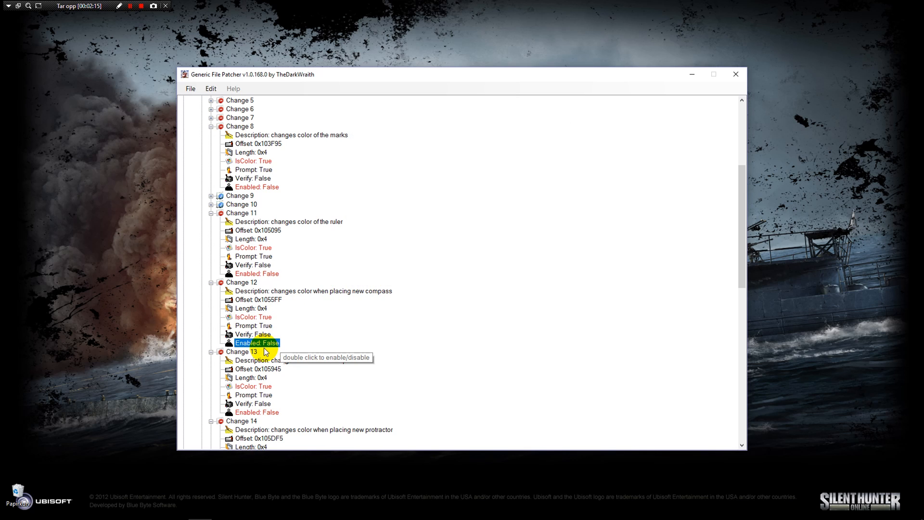
pyautogui.doubleClick(257, 343)
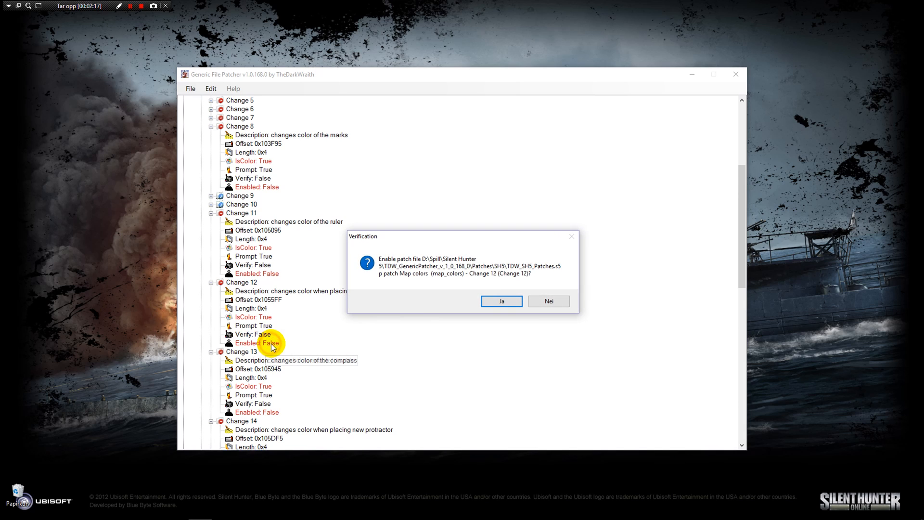
pyautogui.click(500, 301)
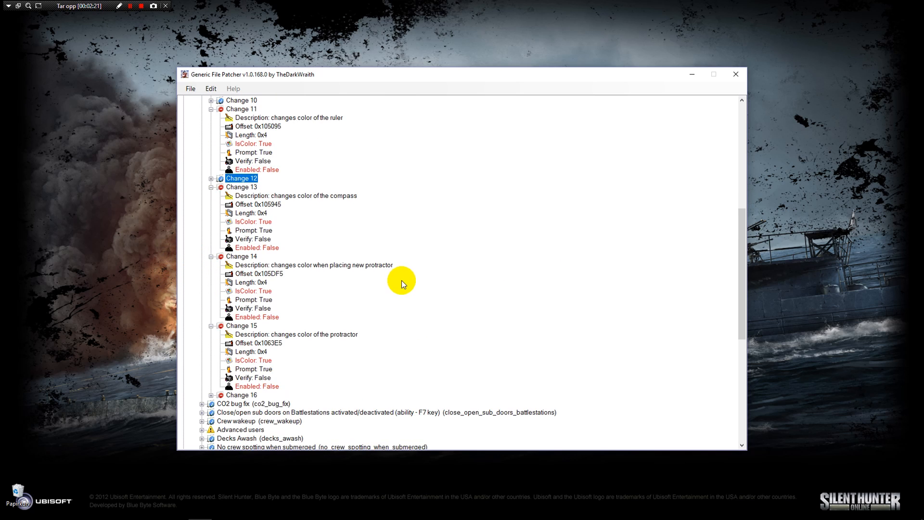
pyautogui.moveTo(332, 270)
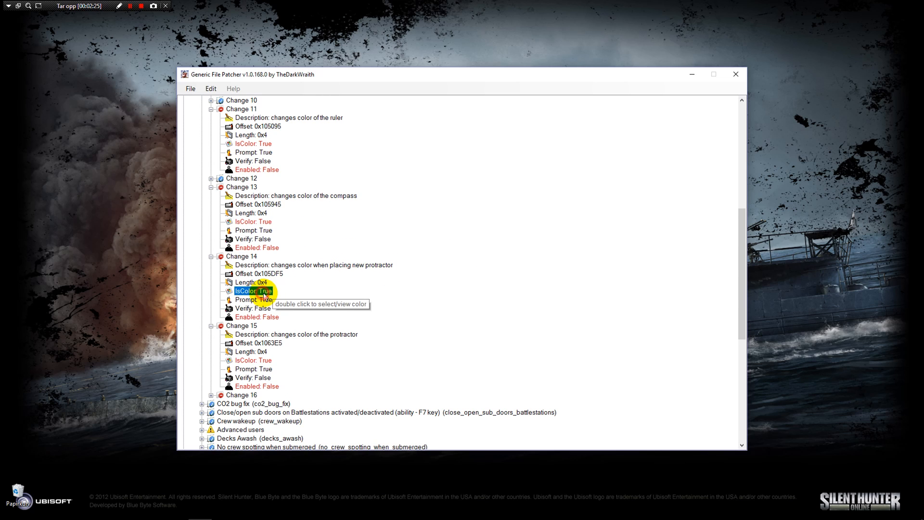
# - Choose a colour for Change 14, the new protractor, enable it and collapse it
pyautogui.doubleClick(253, 291)
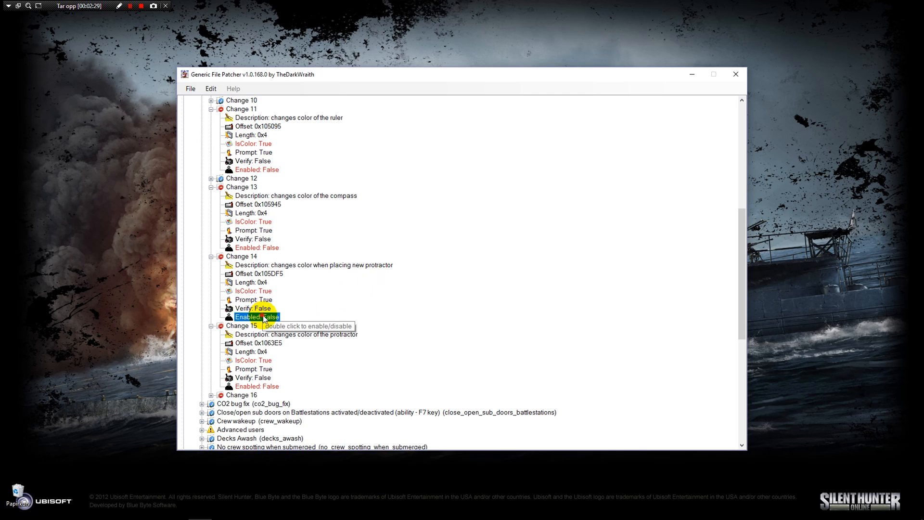
pyautogui.doubleClick(256, 316)
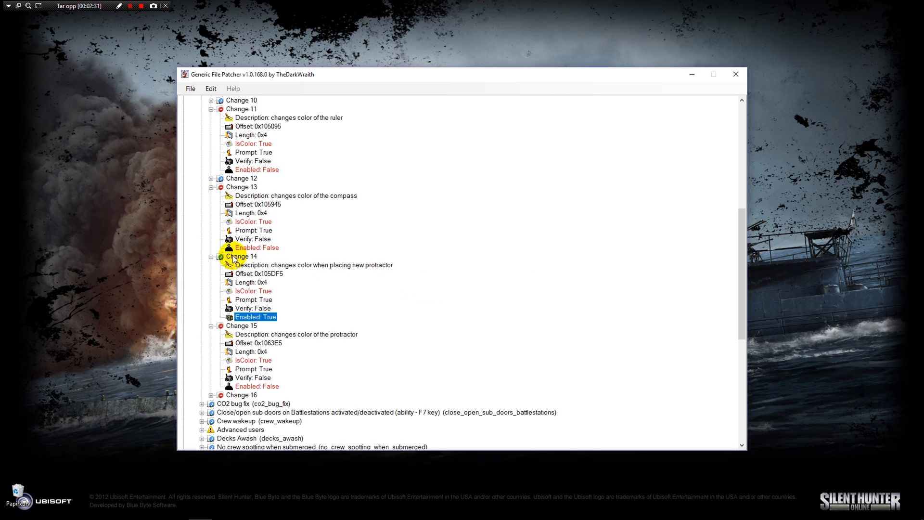
pyautogui.click(210, 256)
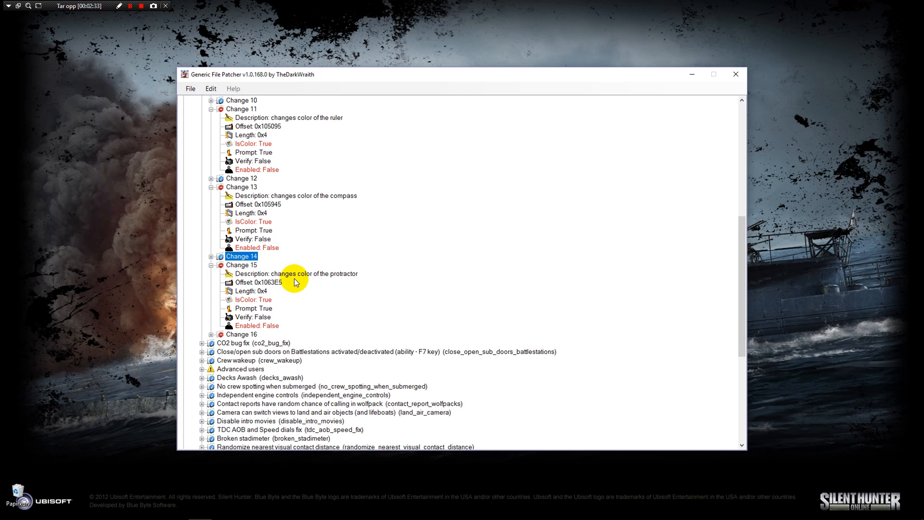
# - Choose a colour for Change 11, the ruler, enable it and collapse it
pyautogui.scroll(3)
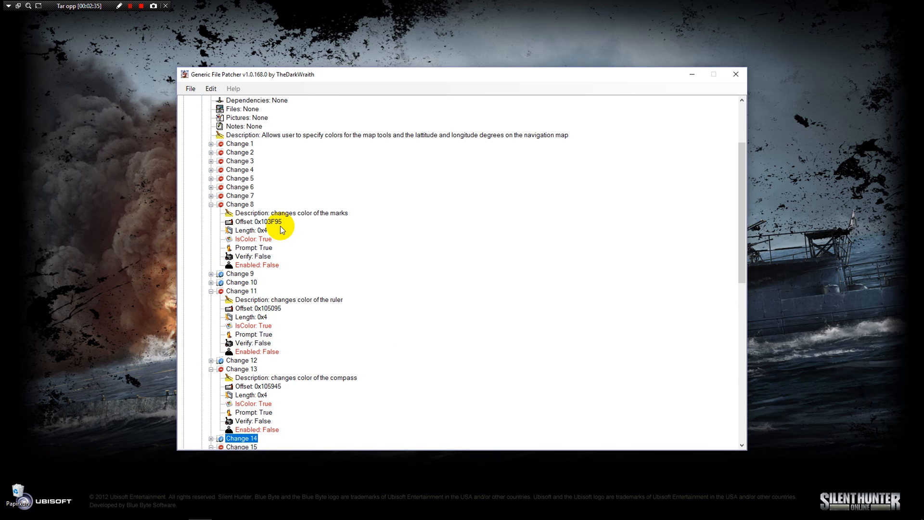
pyautogui.scroll(-3)
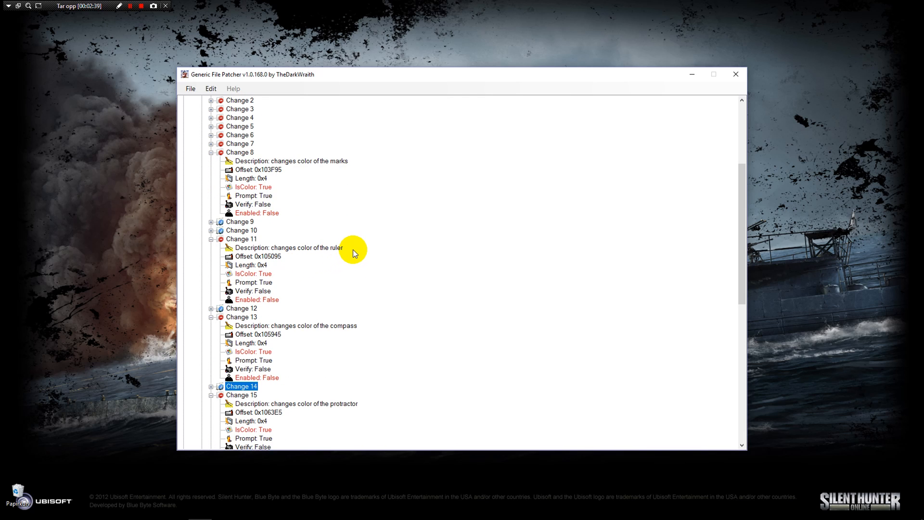
pyautogui.click(253, 273)
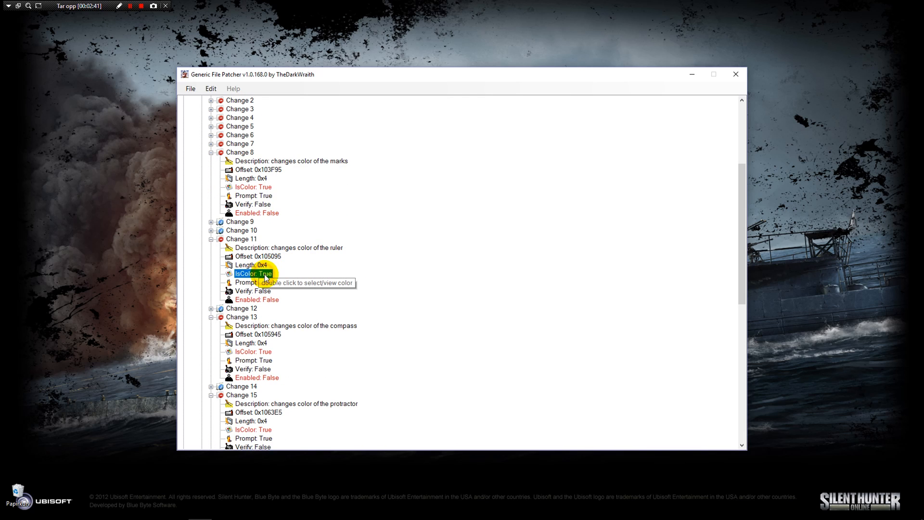
pyautogui.doubleClick(254, 272)
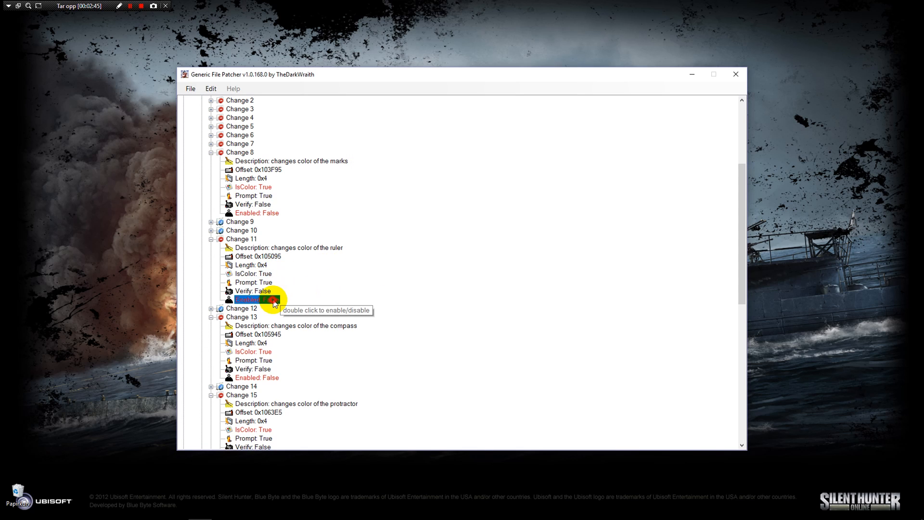
pyautogui.doubleClick(253, 299)
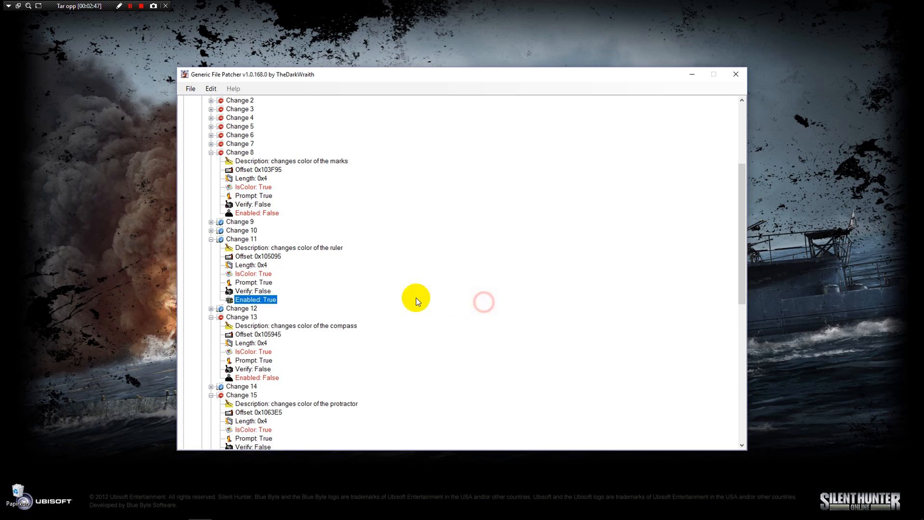
pyautogui.click(210, 239)
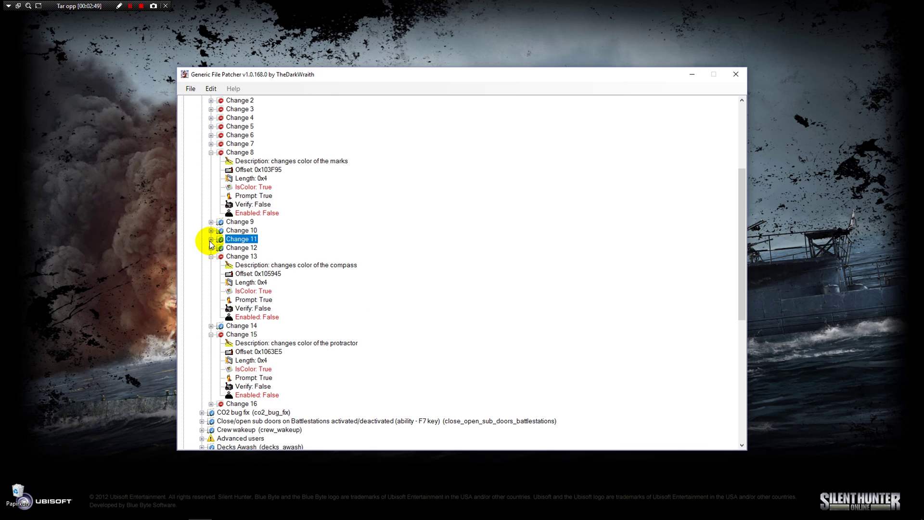
# - Set Change 13, the compass colour, to orange, enable it and collapse it
pyautogui.scroll(-3)
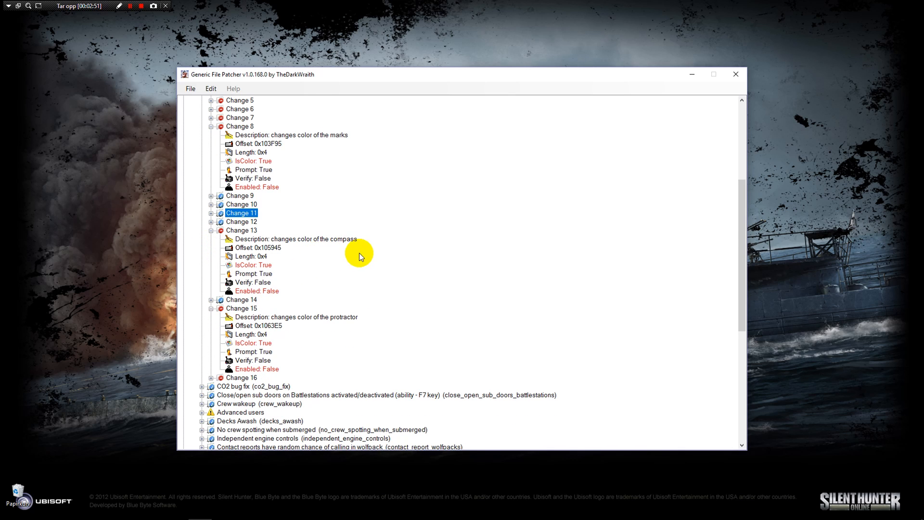
pyautogui.doubleClick(254, 264)
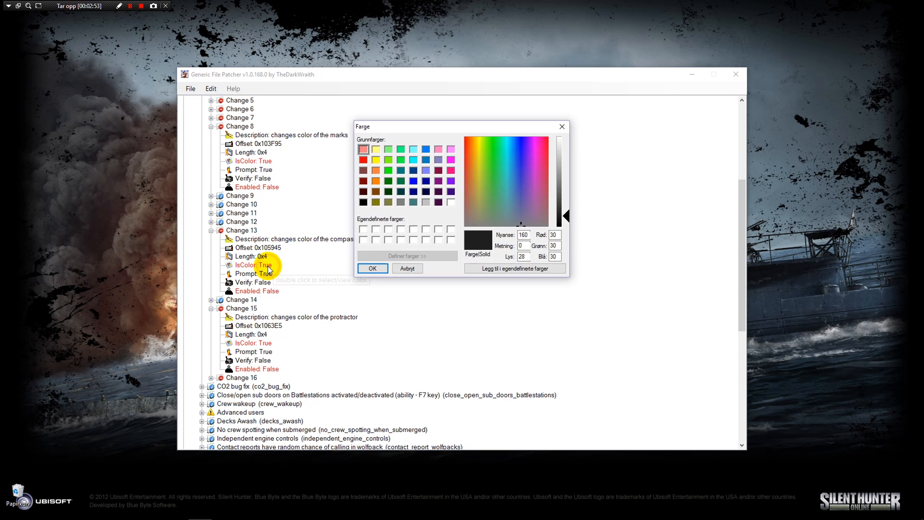
pyautogui.click(374, 181)
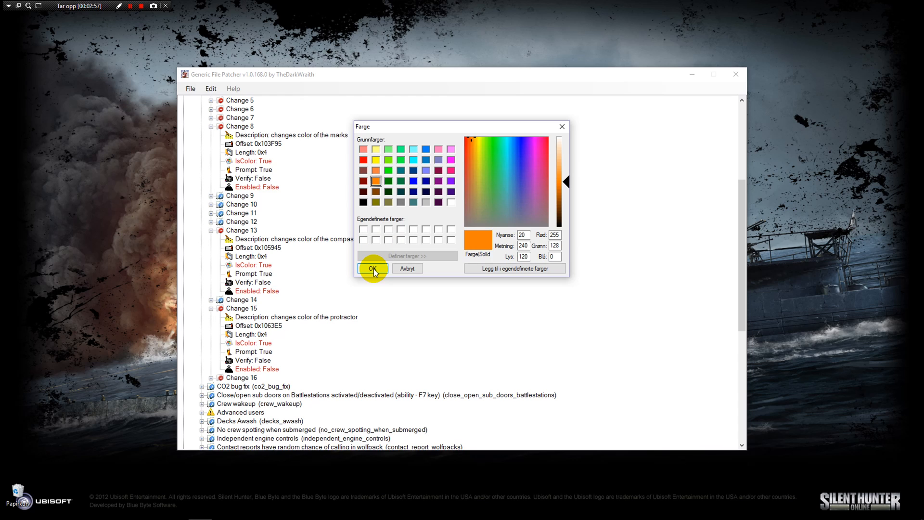
pyautogui.click(371, 269)
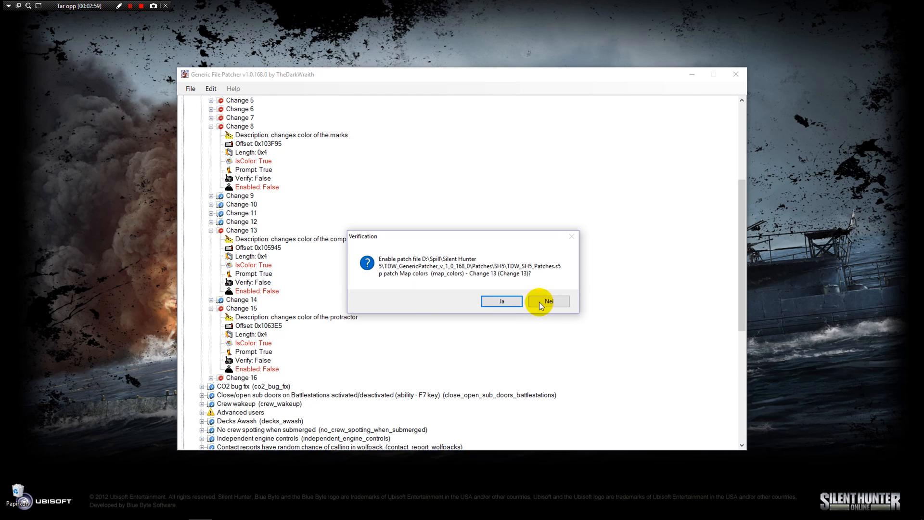
pyautogui.click(501, 301)
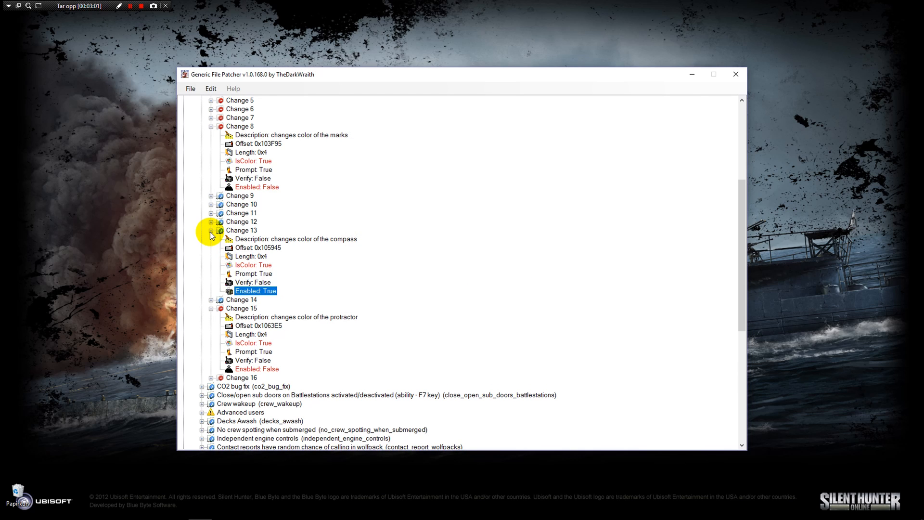
pyautogui.click(211, 230)
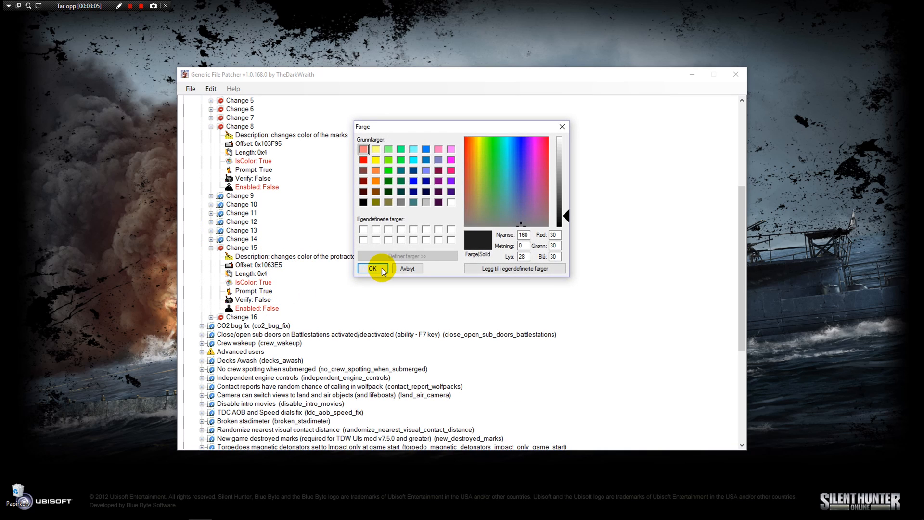
# - Set Change 15, the protractor colour, to green, enable it and collapse it
pyautogui.click(401, 160)
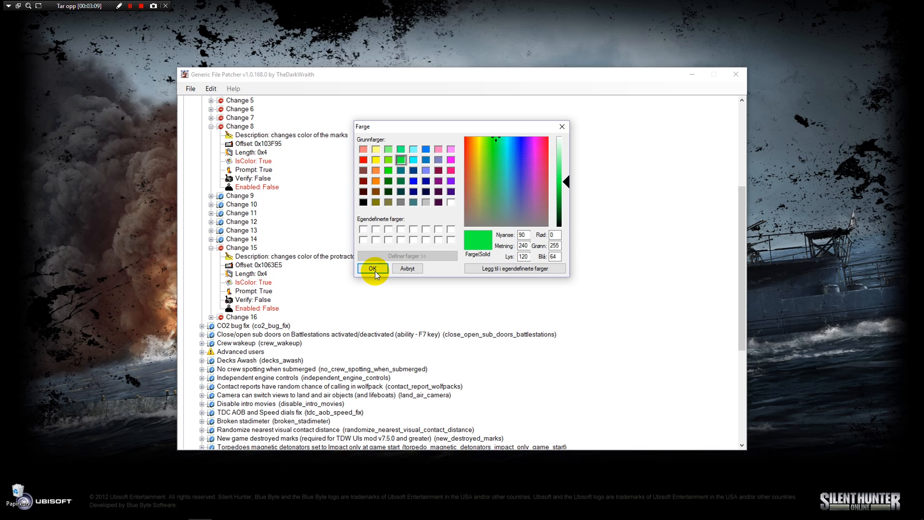
pyautogui.click(371, 269)
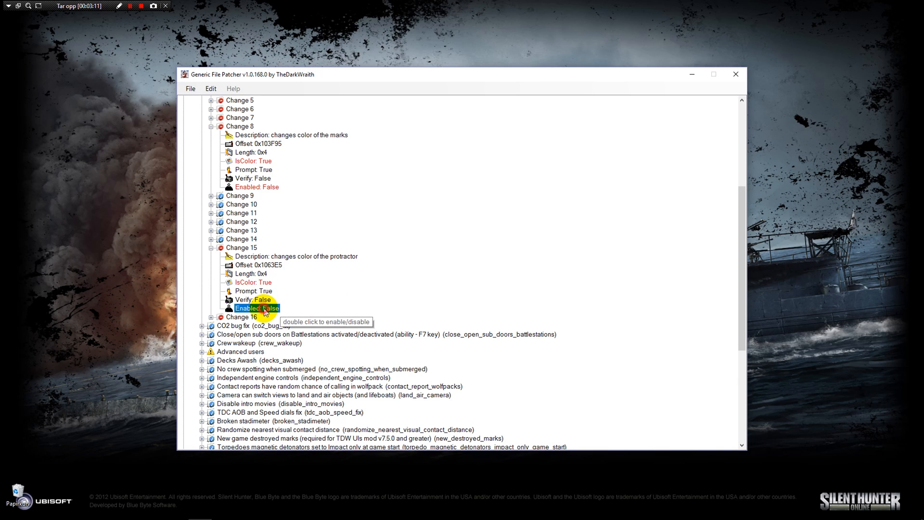
pyautogui.doubleClick(256, 308)
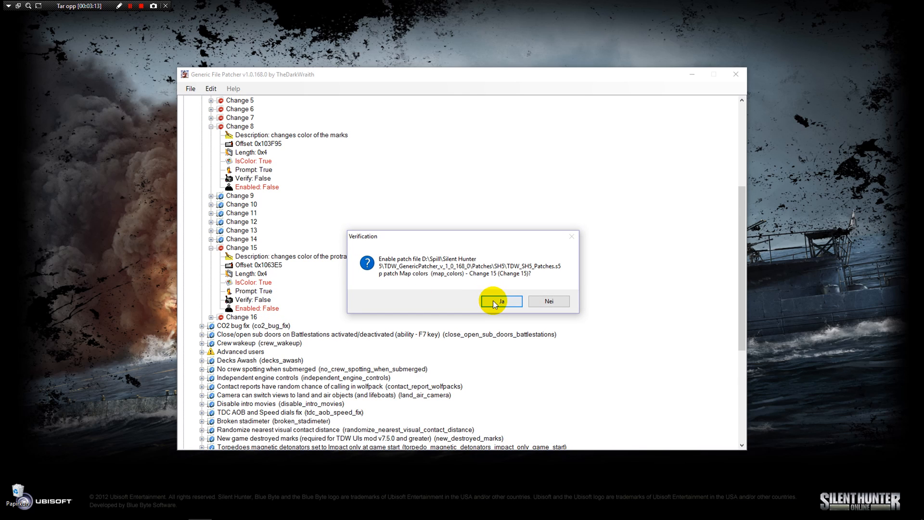
pyautogui.click(500, 301)
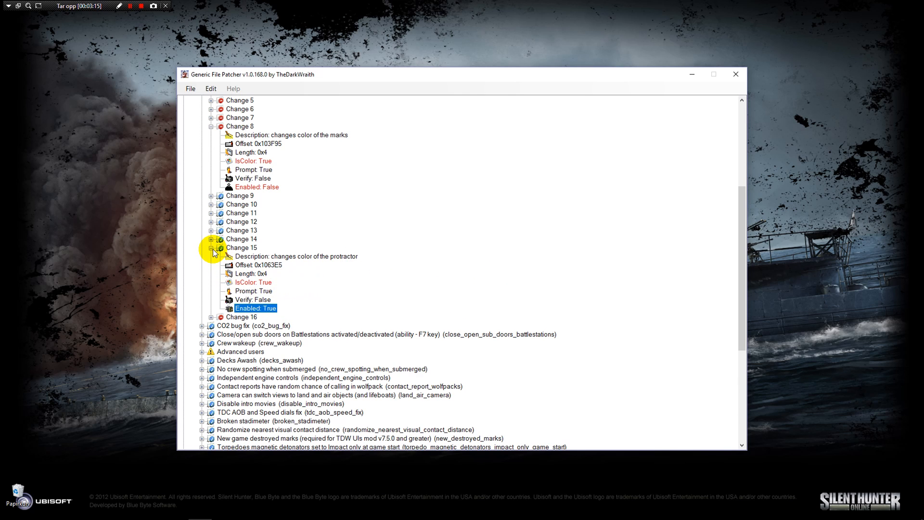
pyautogui.click(211, 247)
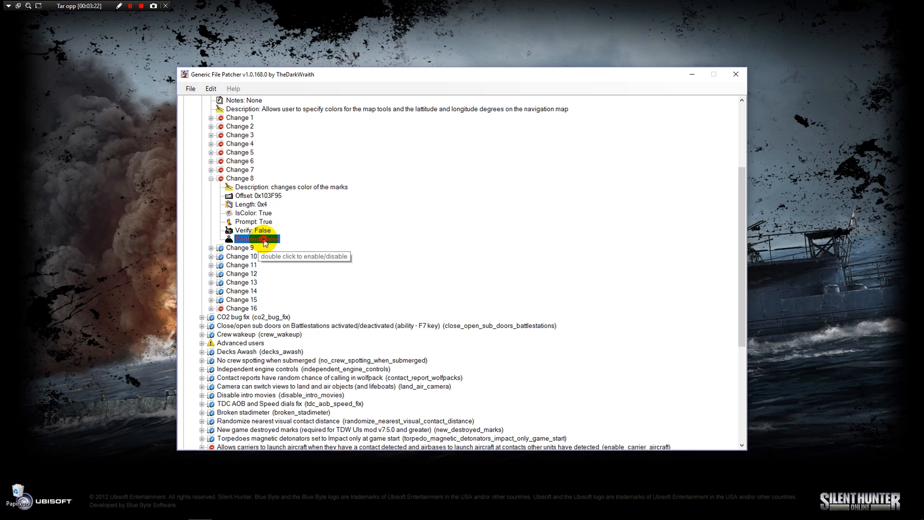
# - Toggle Change 8, the marks colour, to enabled and collapse it
pyautogui.doubleClick(256, 238)
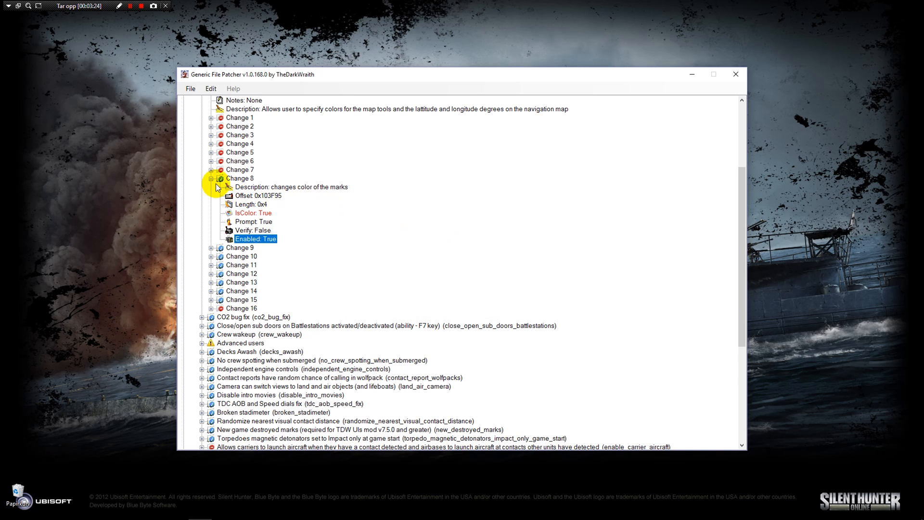
pyautogui.click(211, 179)
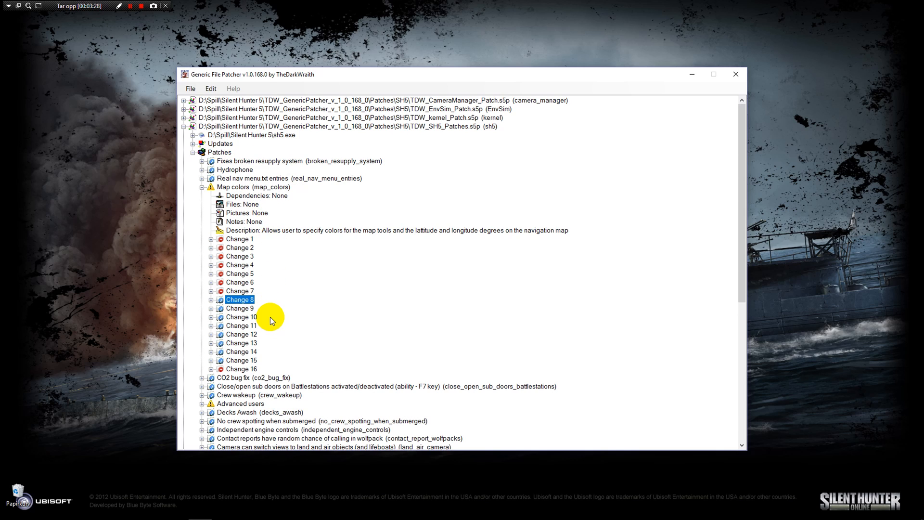
pyautogui.moveTo(296, 324)
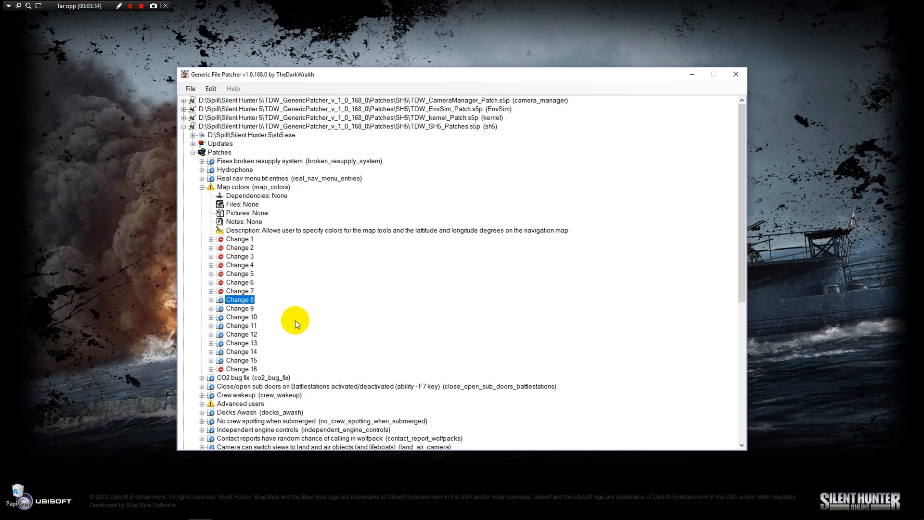
pyautogui.moveTo(349, 264)
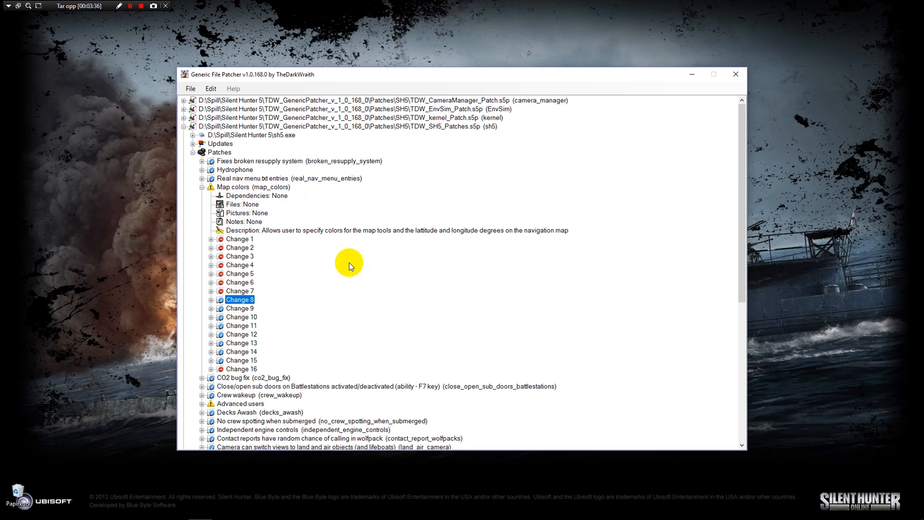
# - Collapse the TDW_SH5_Patches.s5p tree and reopen it to review the enabled changes
pyautogui.click(184, 126)
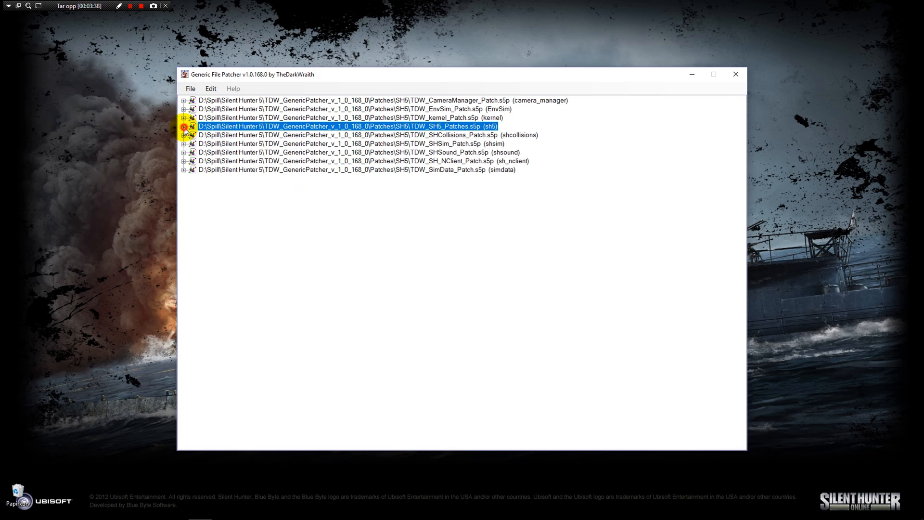
pyautogui.click(183, 126)
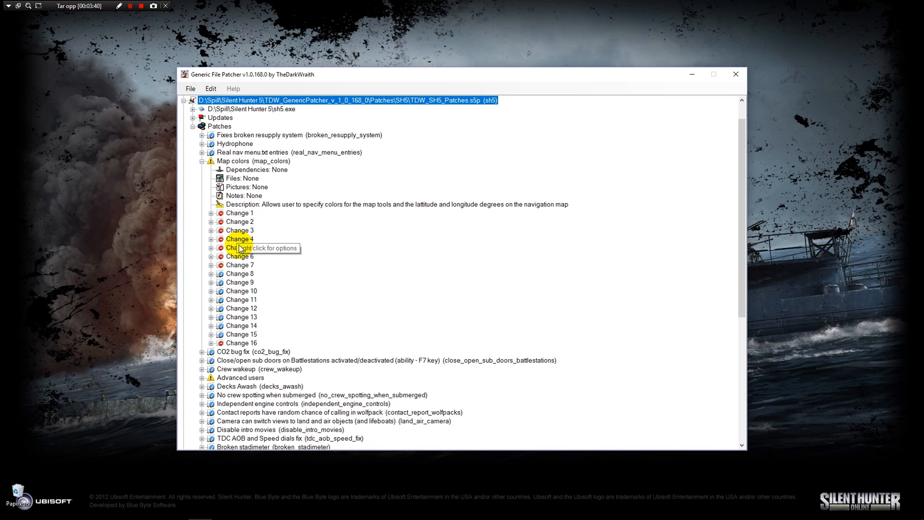
pyautogui.moveTo(252, 285)
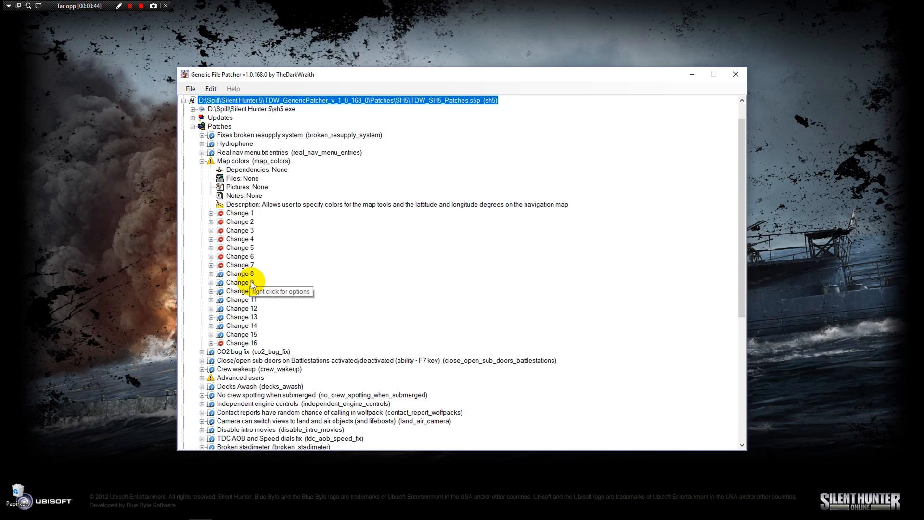
pyautogui.moveTo(251, 285)
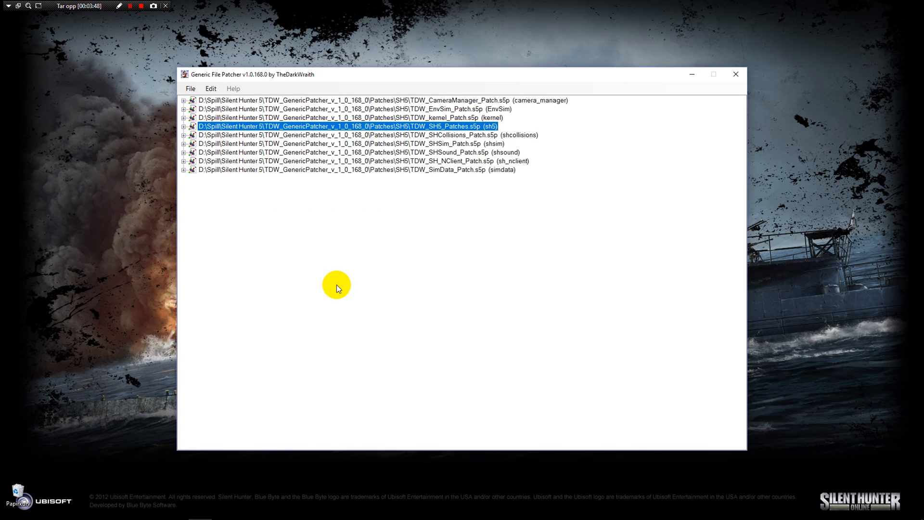
pyautogui.moveTo(191, 89)
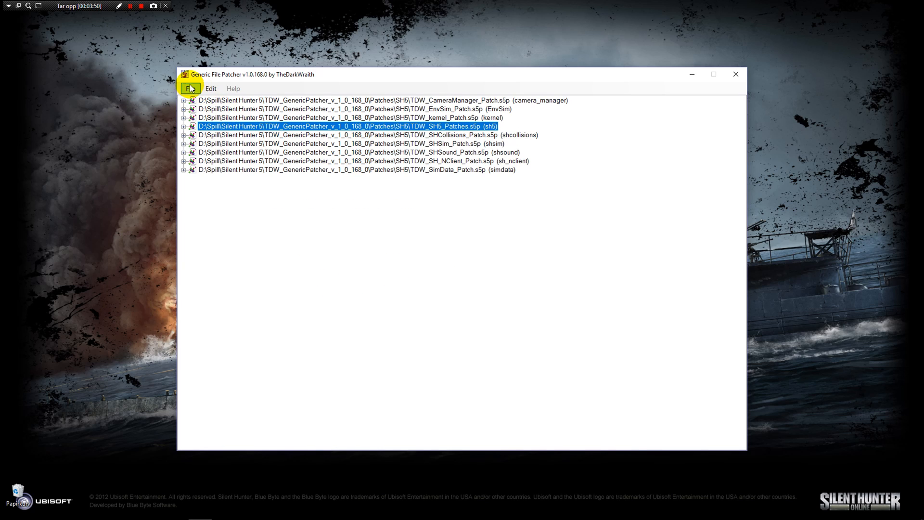
# - Exit the patcher via its File menu and close the TDW_GenericPatcher folder window
pyautogui.click(190, 88)
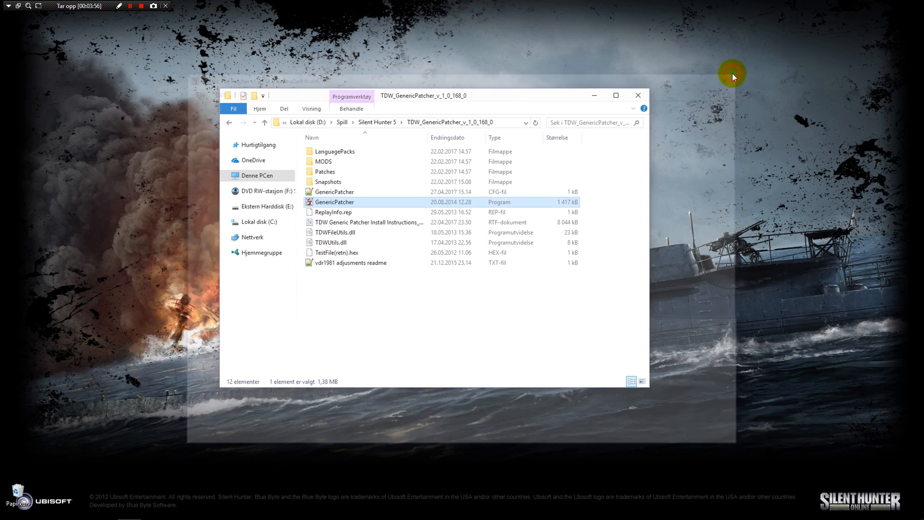
pyautogui.click(638, 96)
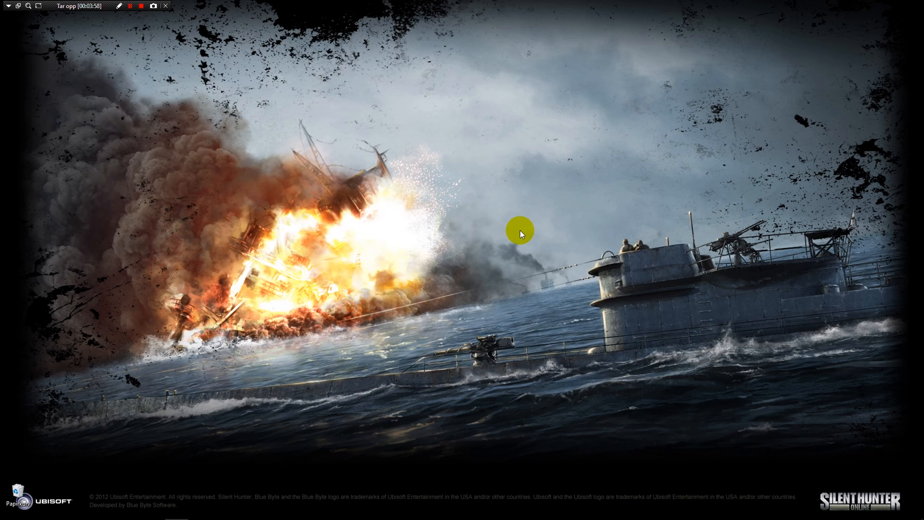